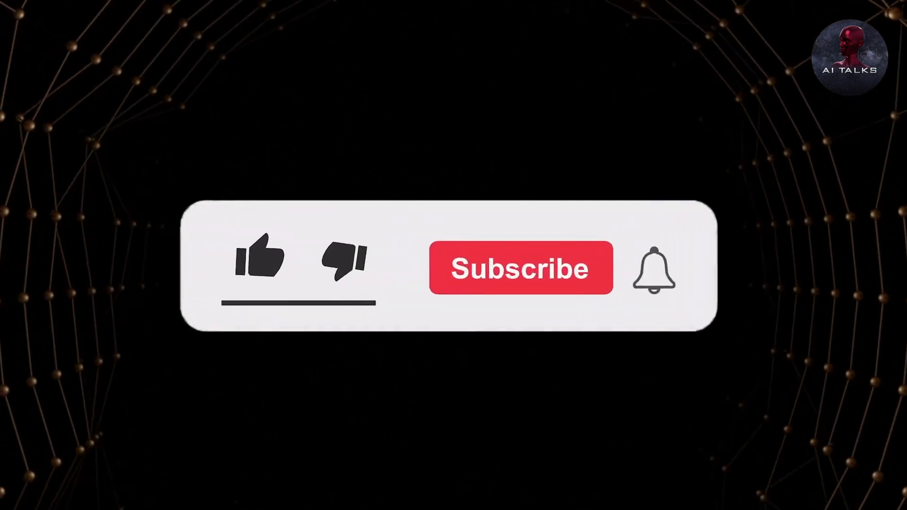
# - Activate the thumbs-up Like, the Subscribe button and the notification bell in the outro
pyautogui.click(260, 263)
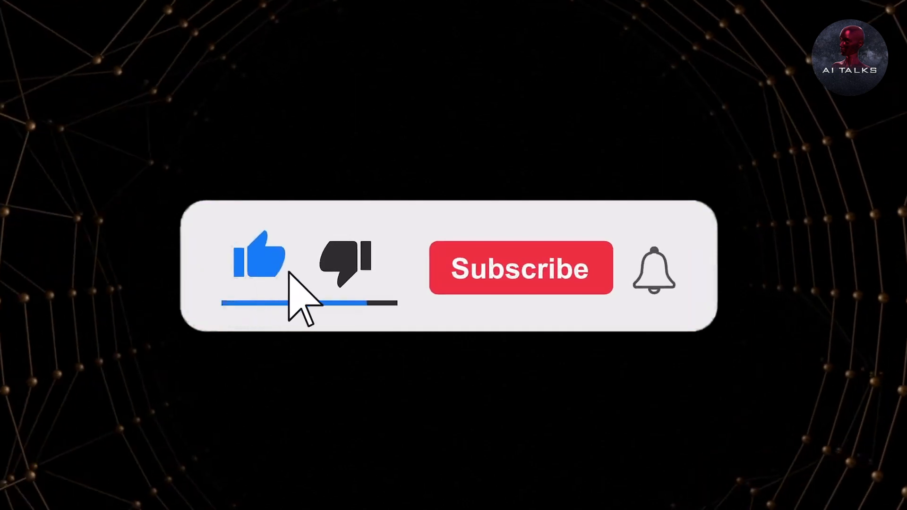
pyautogui.click(520, 268)
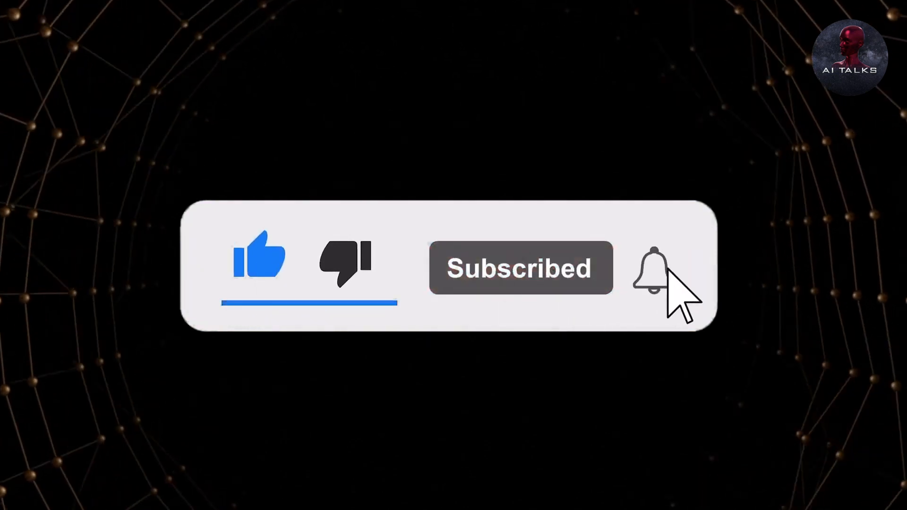
pyautogui.click(647, 268)
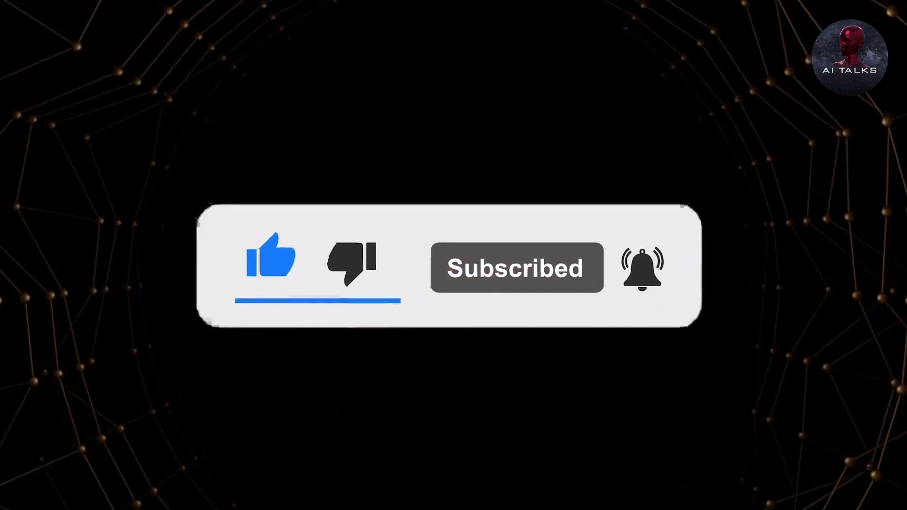